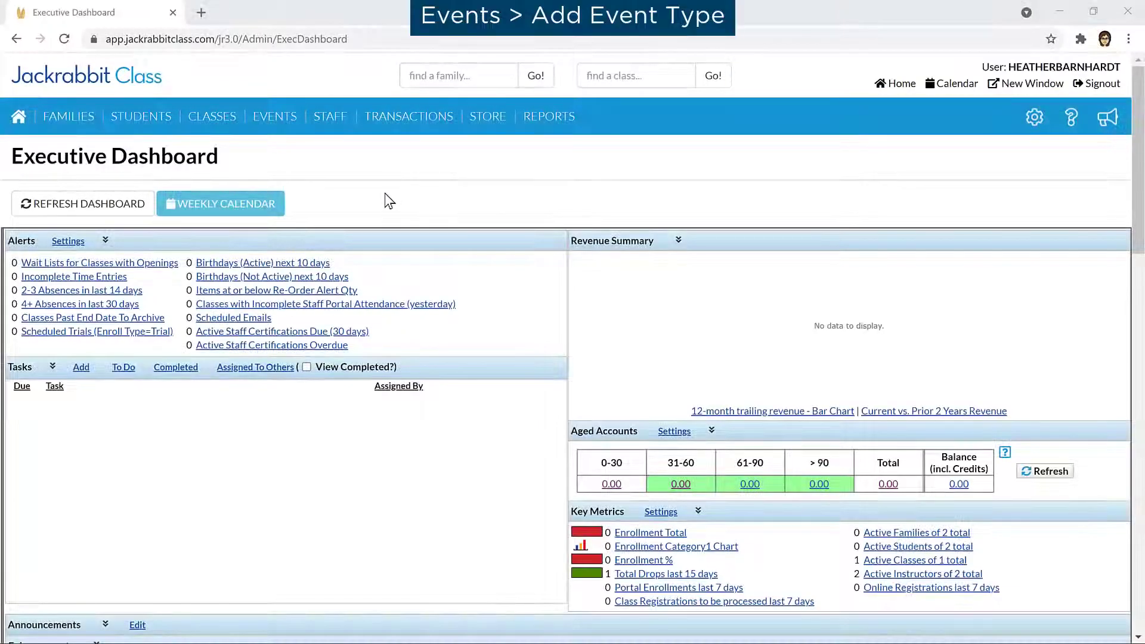
- Add and save an event type named 'Birthday Party' under category Birthday Party
click(275, 117)
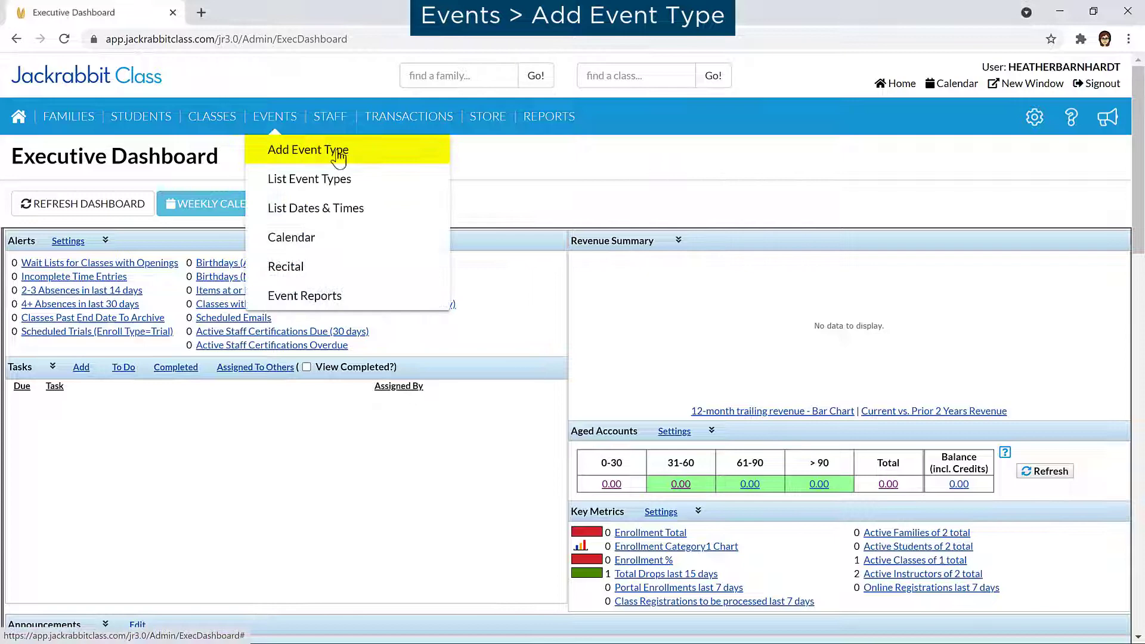
click(308, 149)
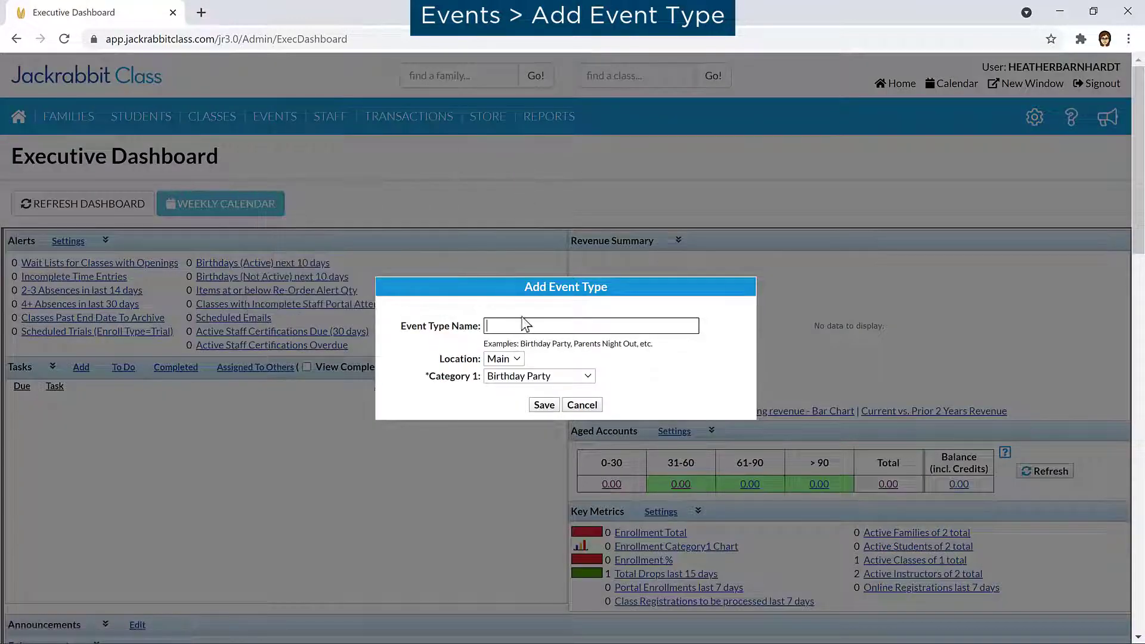
text(Birthday Part)
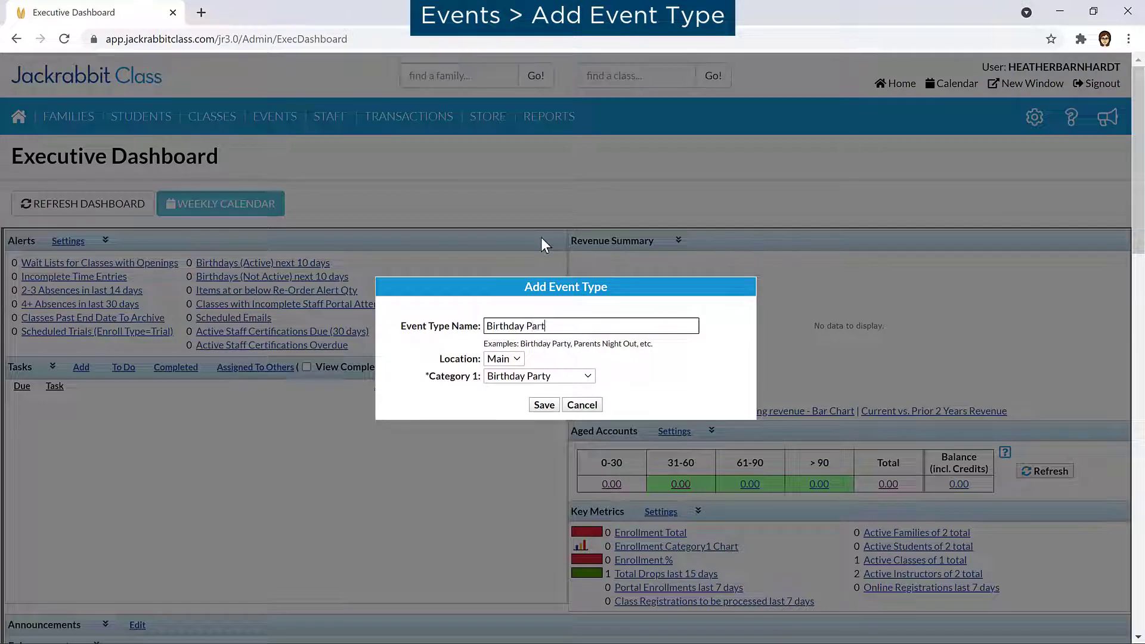
click(543, 405)
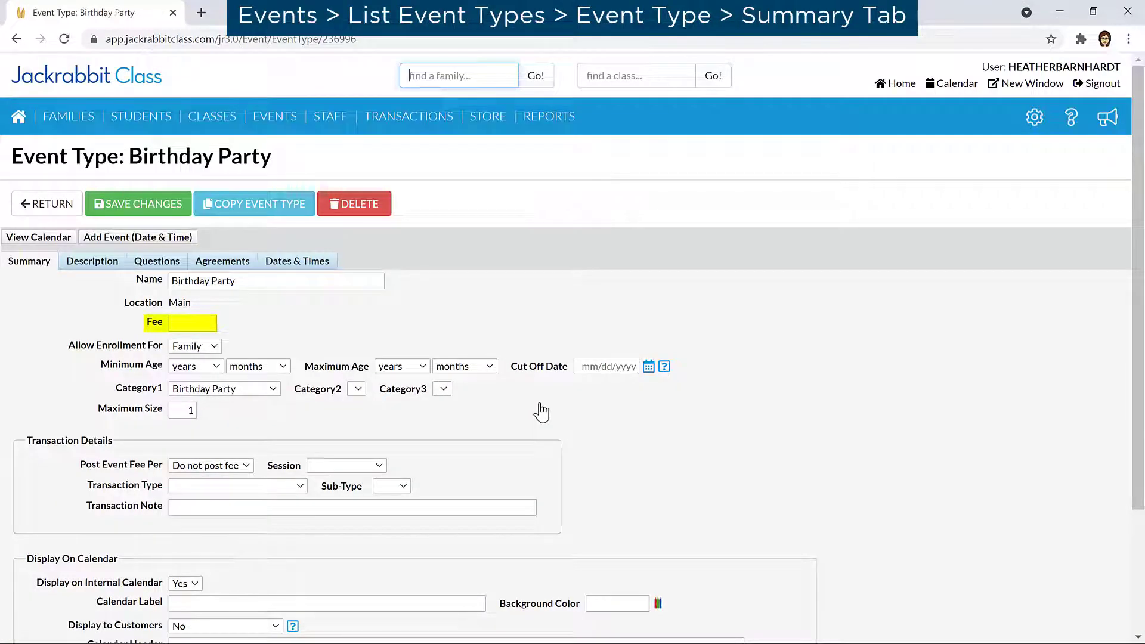
- Enter a fee of 250 and keep Allow Enrollment For set to Family
click(193, 323)
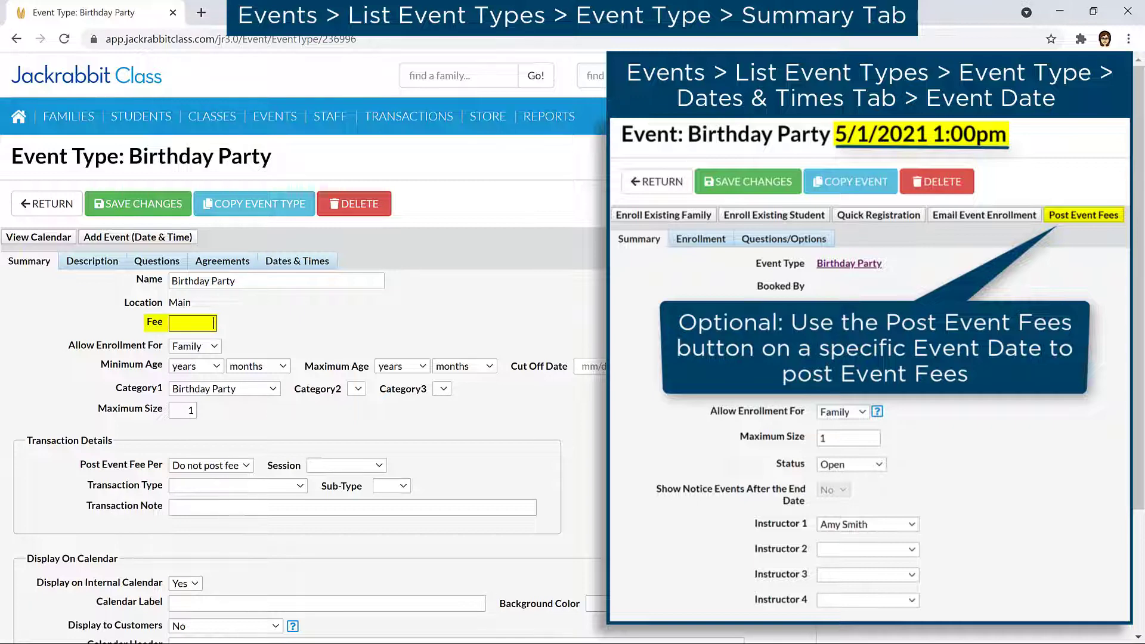
text(250)
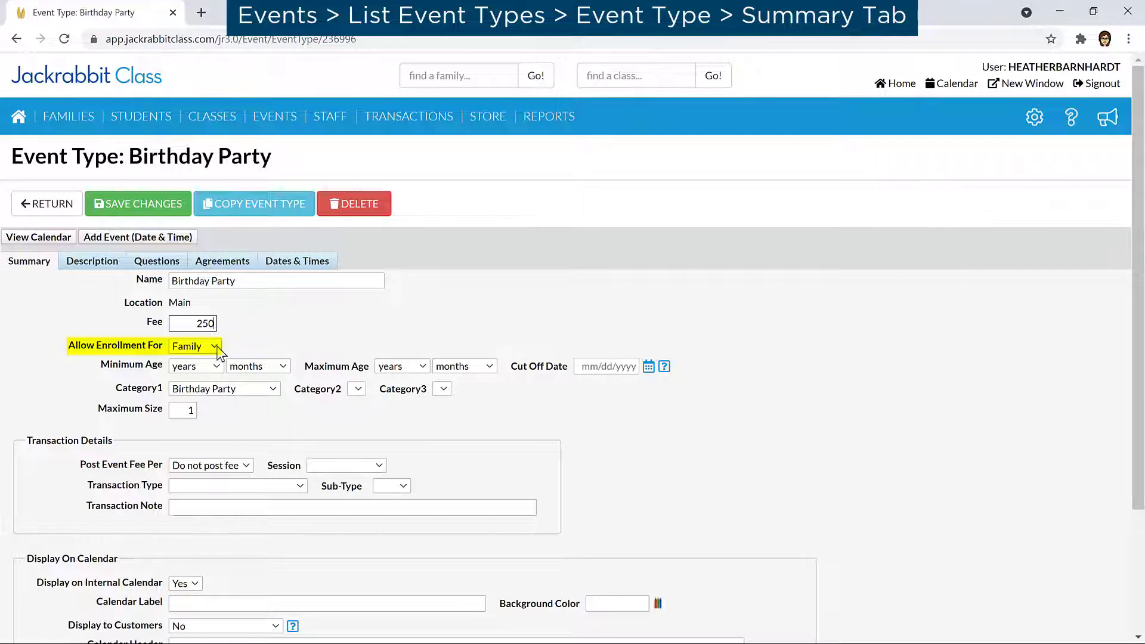
click(194, 345)
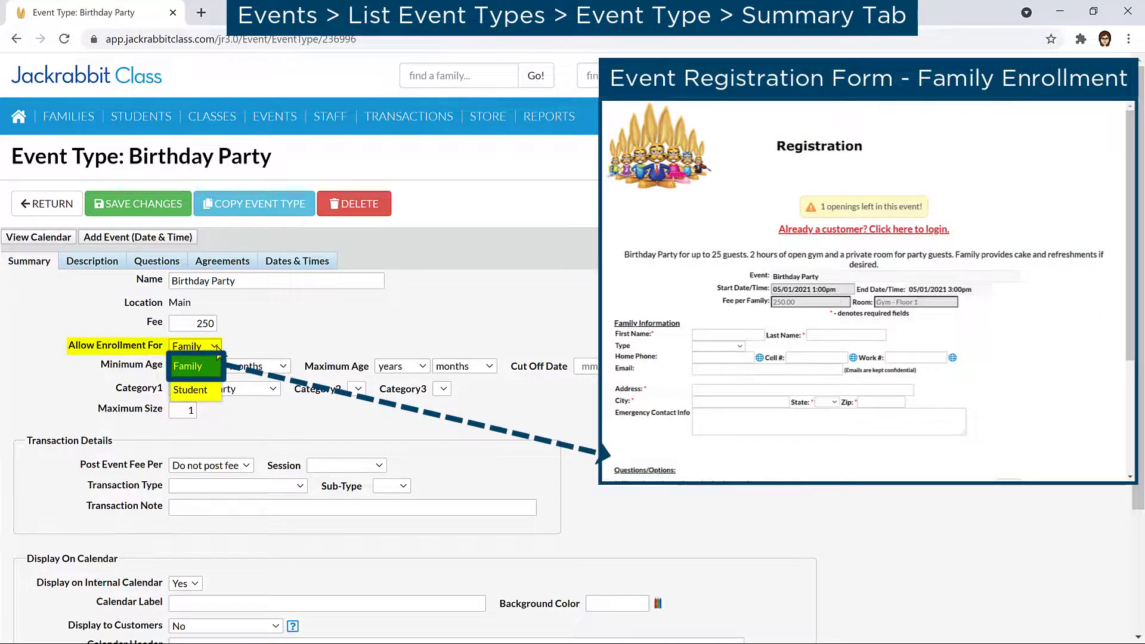
click(190, 390)
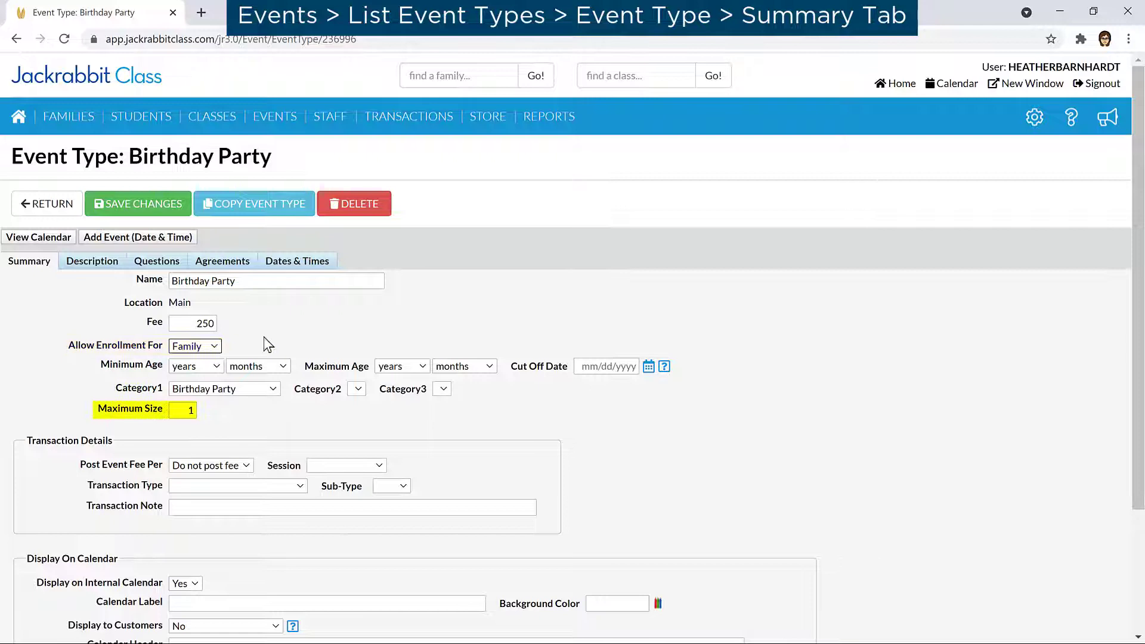
mouse_move(285, 335)
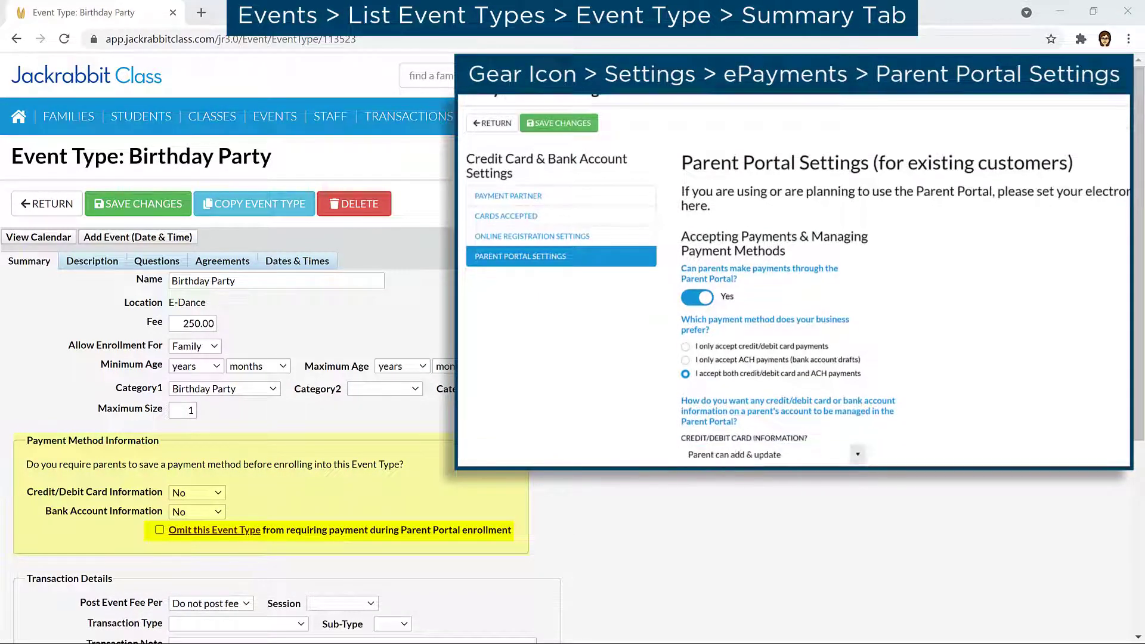
scroll(down, 3)
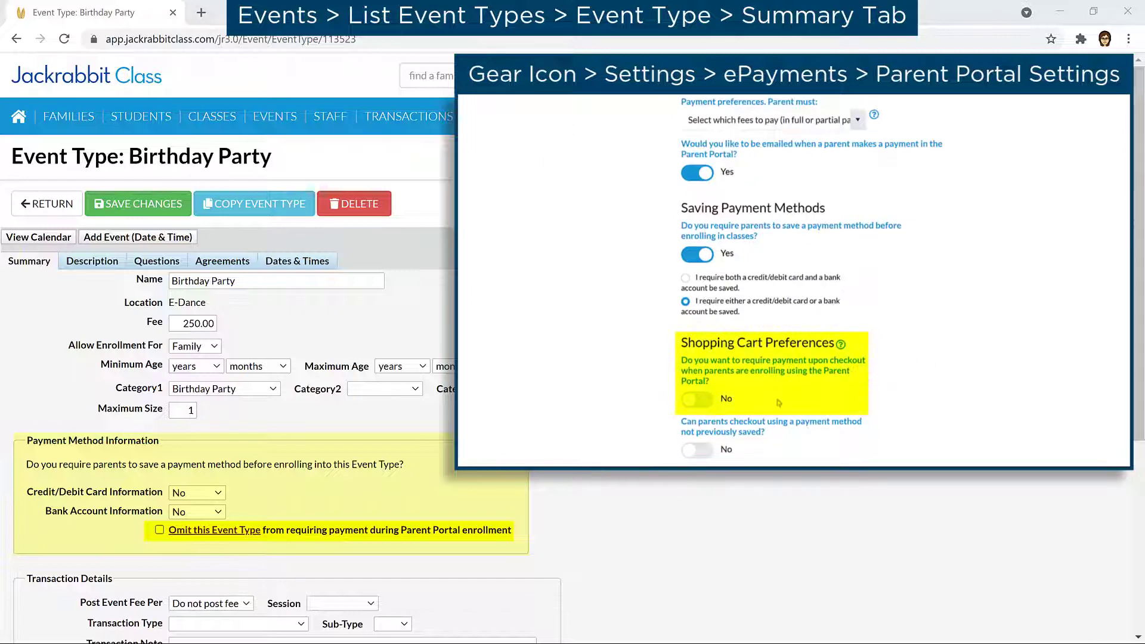
click(695, 399)
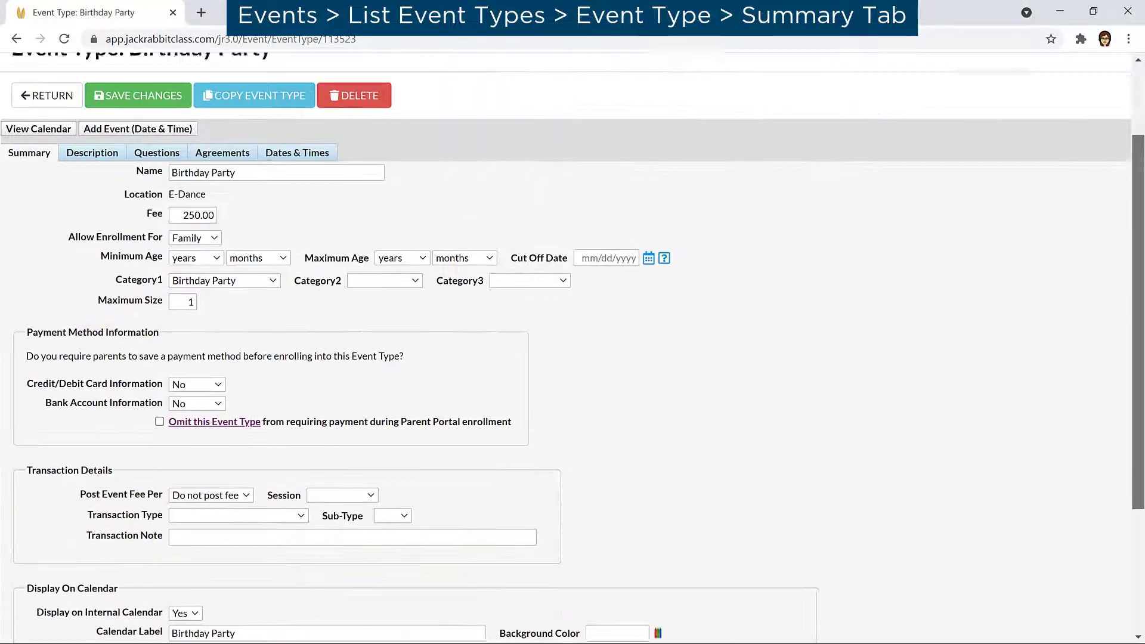
- Post the event fee per Family as Registration (Debit) with transaction note 'Birthday Party'
scroll(down, 3)
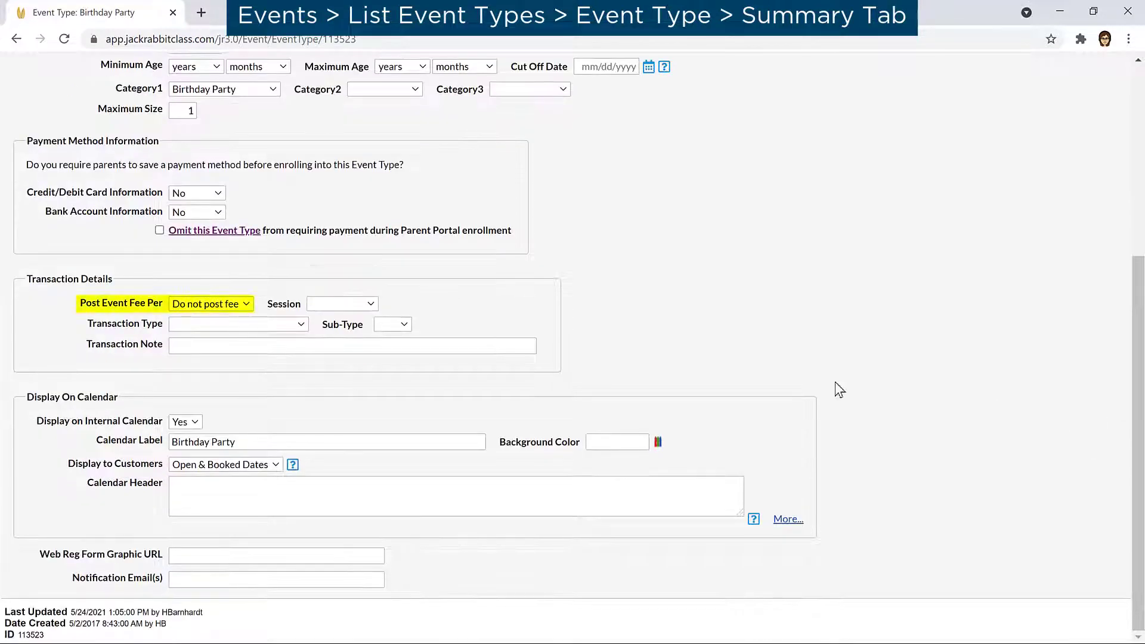
click(211, 303)
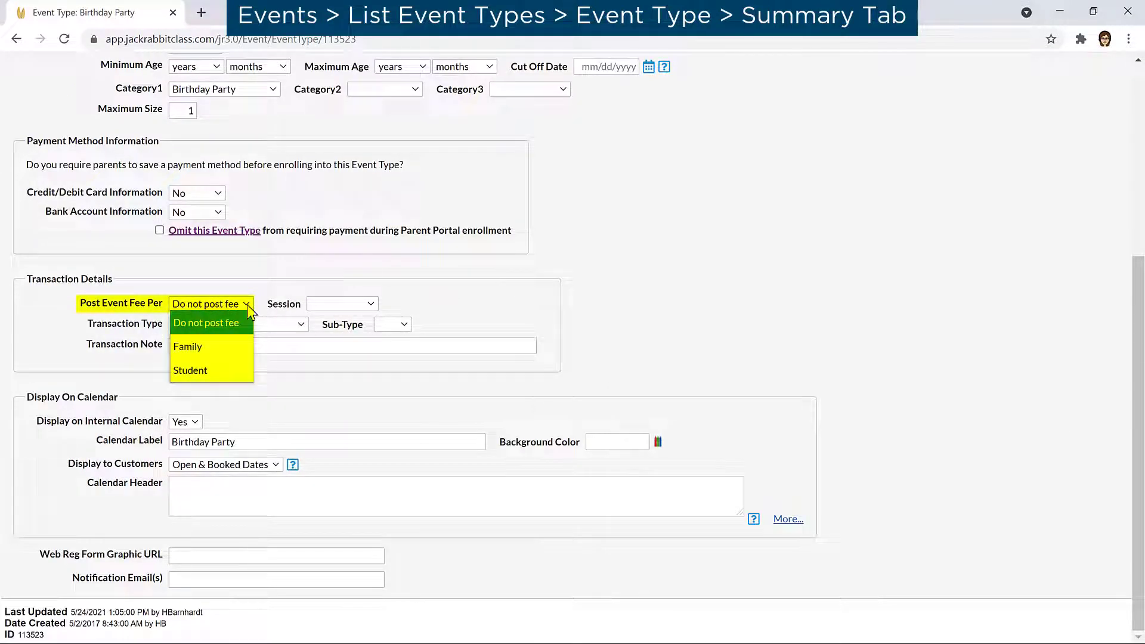
click(188, 346)
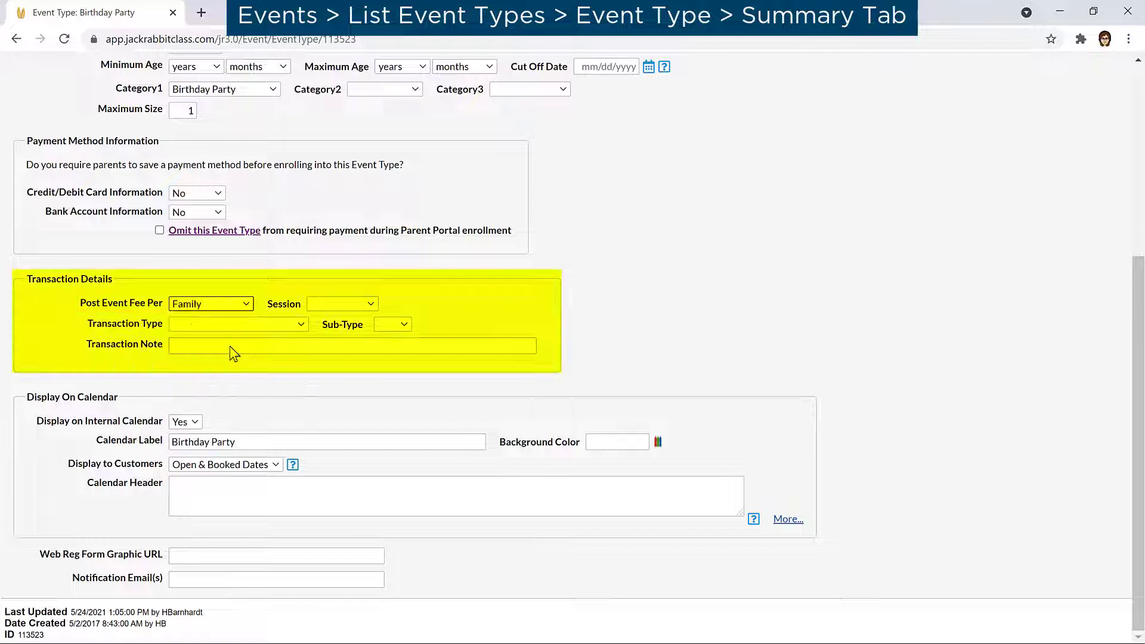
click(237, 323)
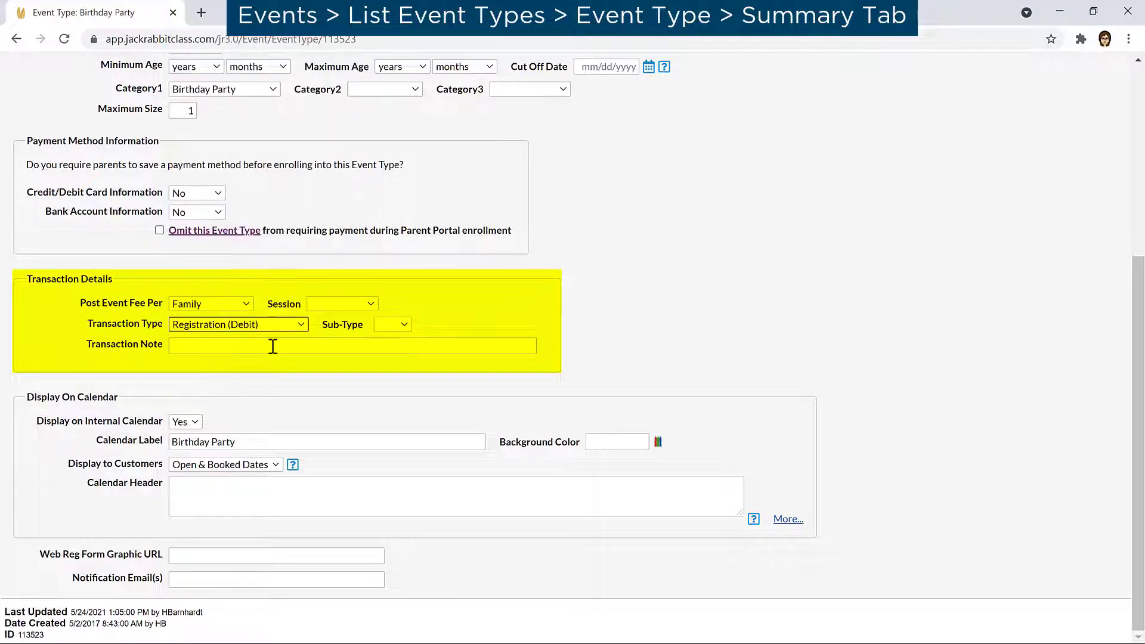
text(Birthday Party)
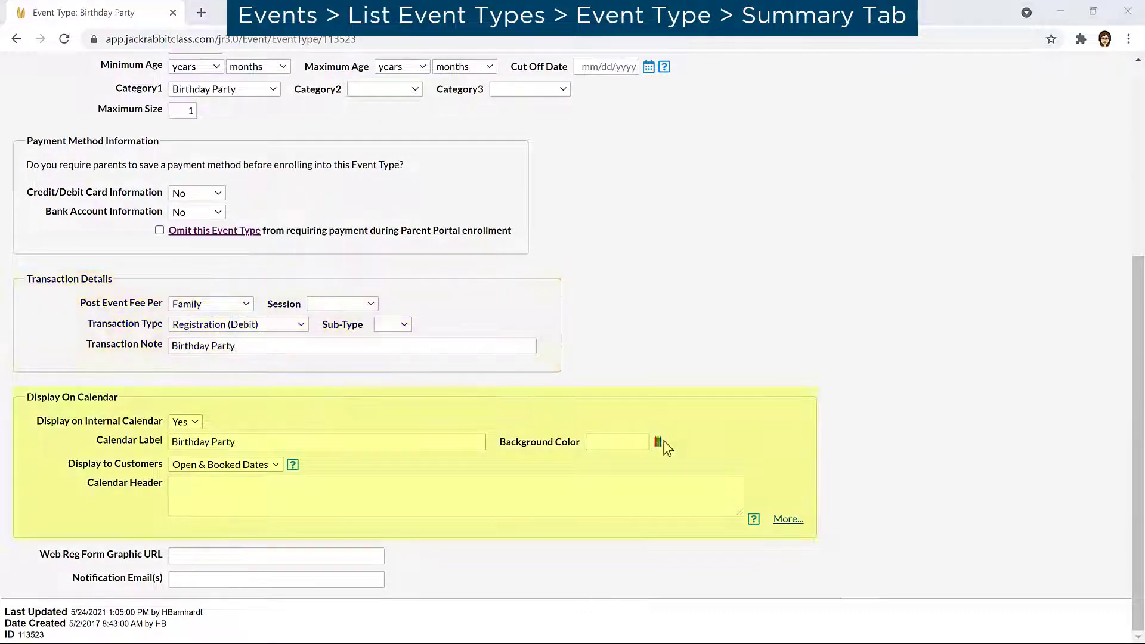
- Show customers Open & Booked Dates and add header 'We host the best birthday parties in town!'
click(657, 442)
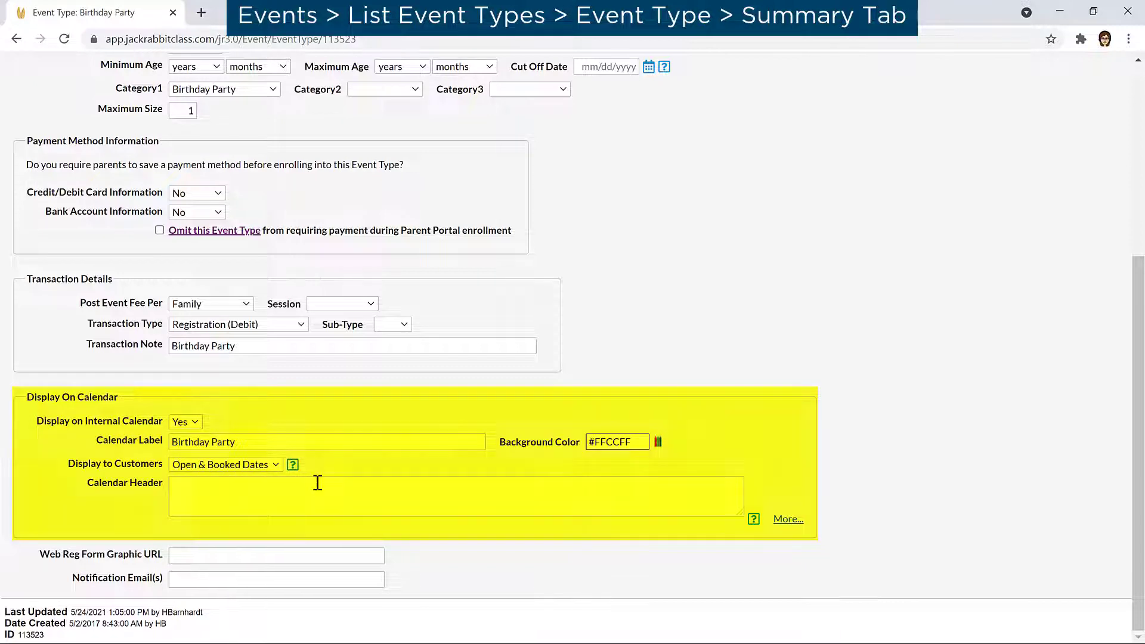
click(225, 464)
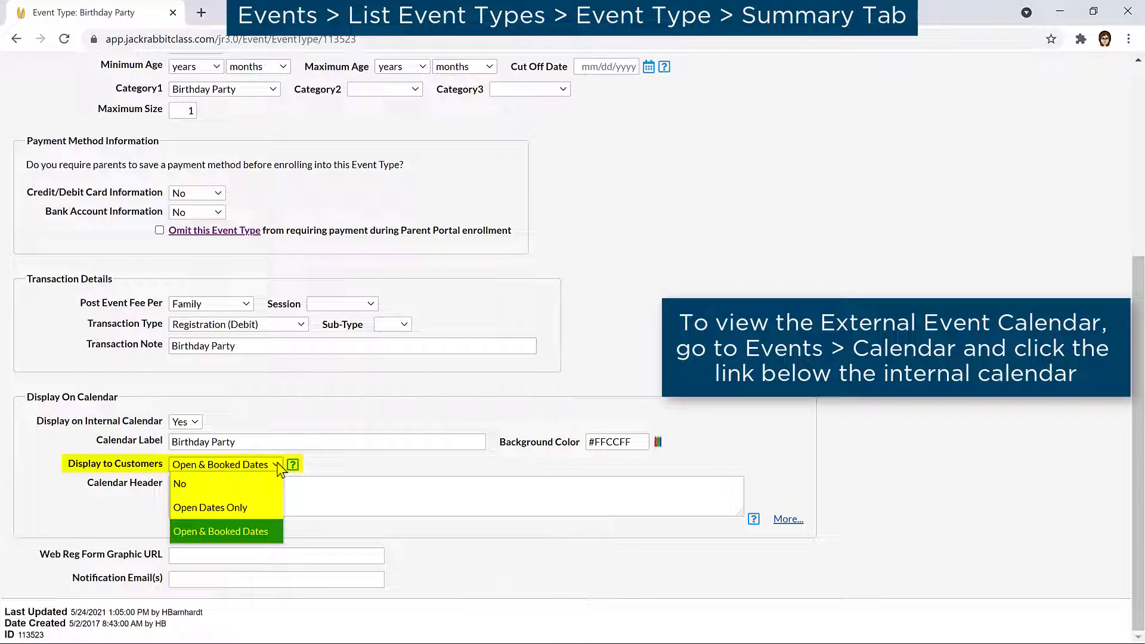
click(221, 530)
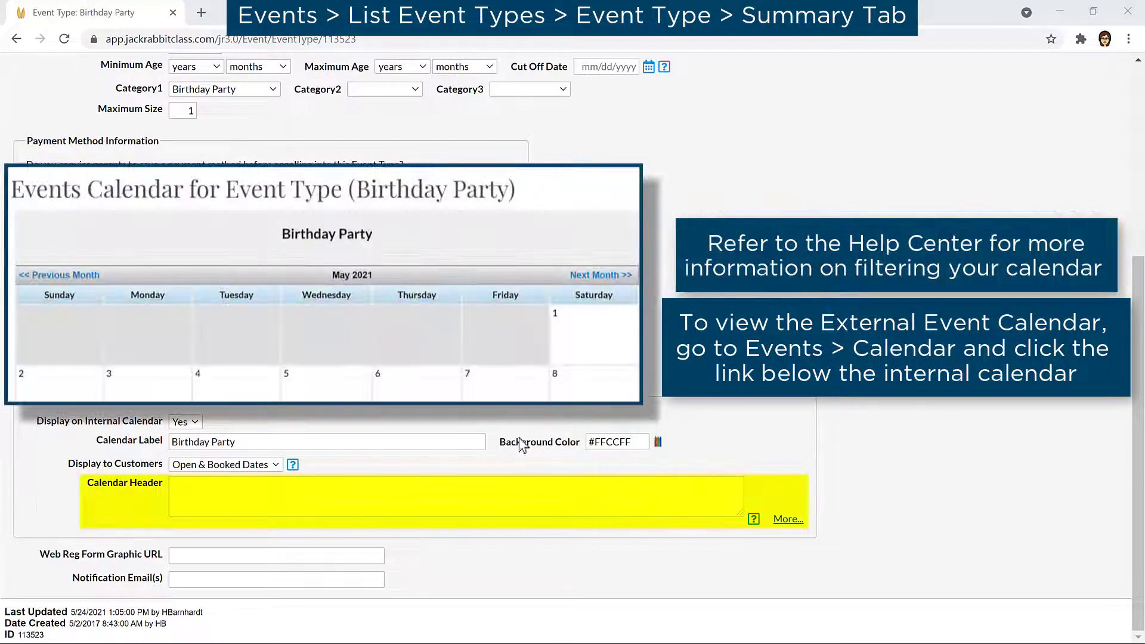
text(We host the best birthday parties in town!  Click on the date in the calendar you wish to reserve.)
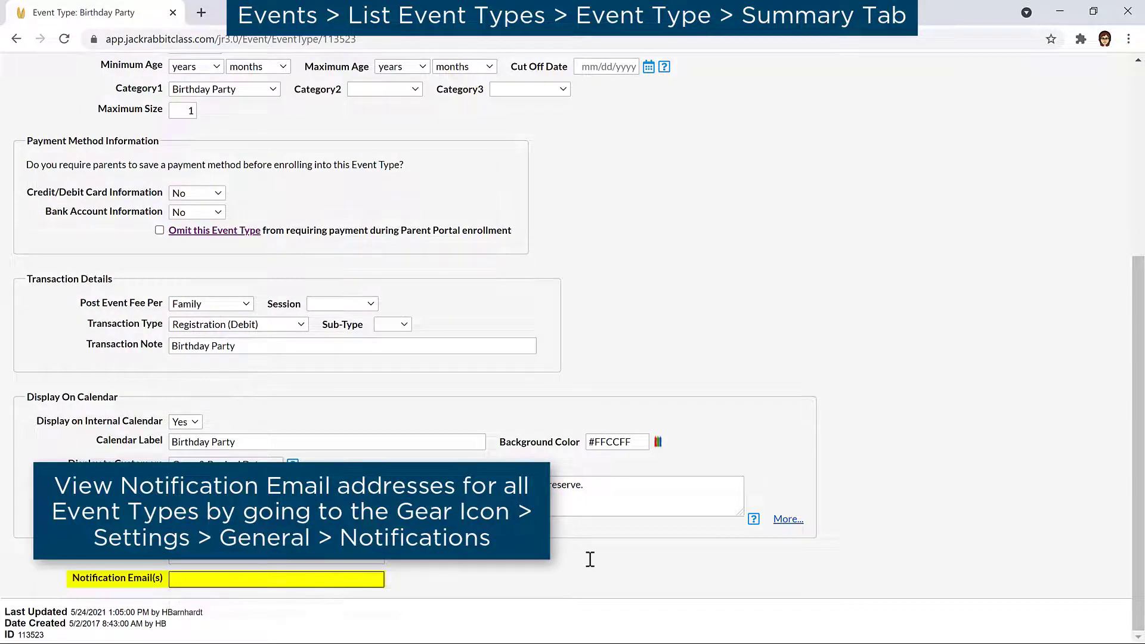
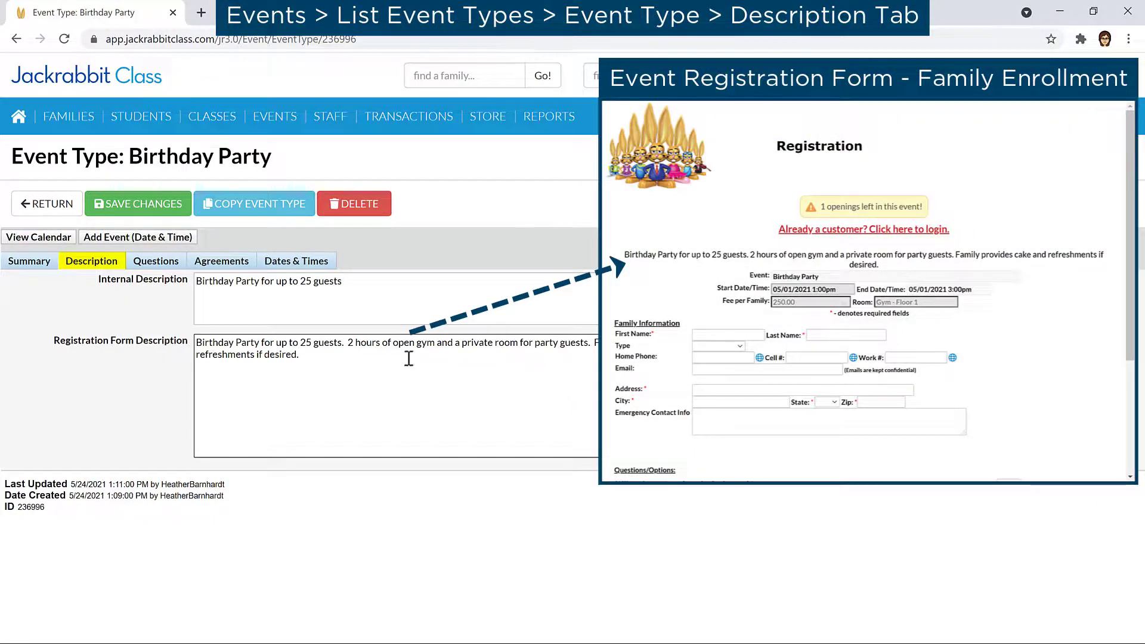
- Move from the descriptions to the Birthday Party Questions tab
click(156, 260)
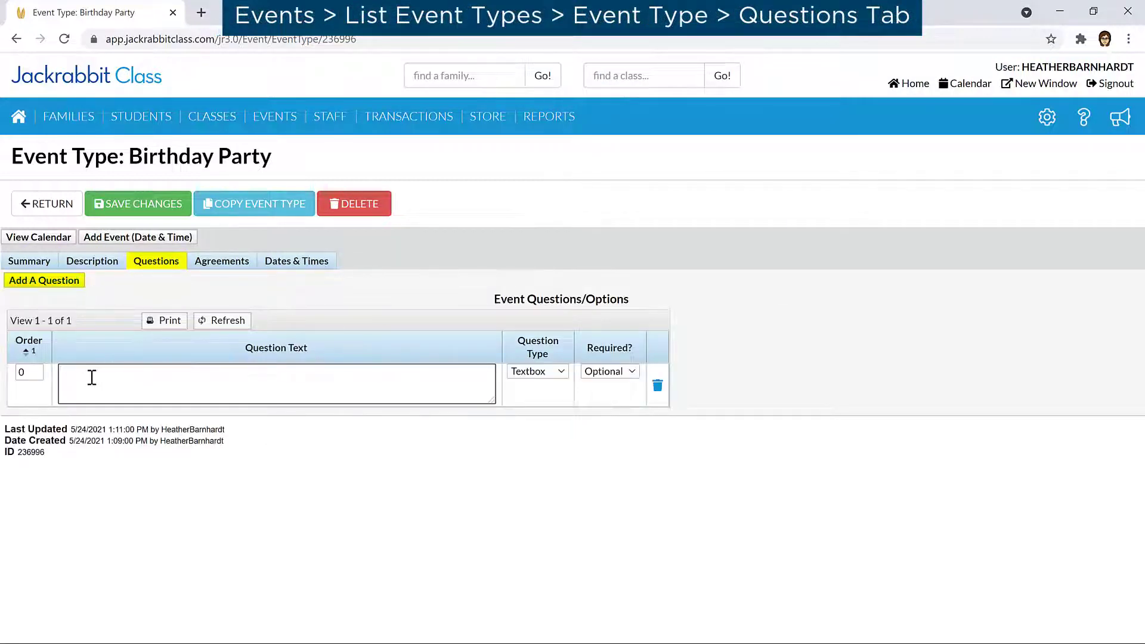
- Make the birthday cake question a required Yes-No question and save the questions
click(536, 371)
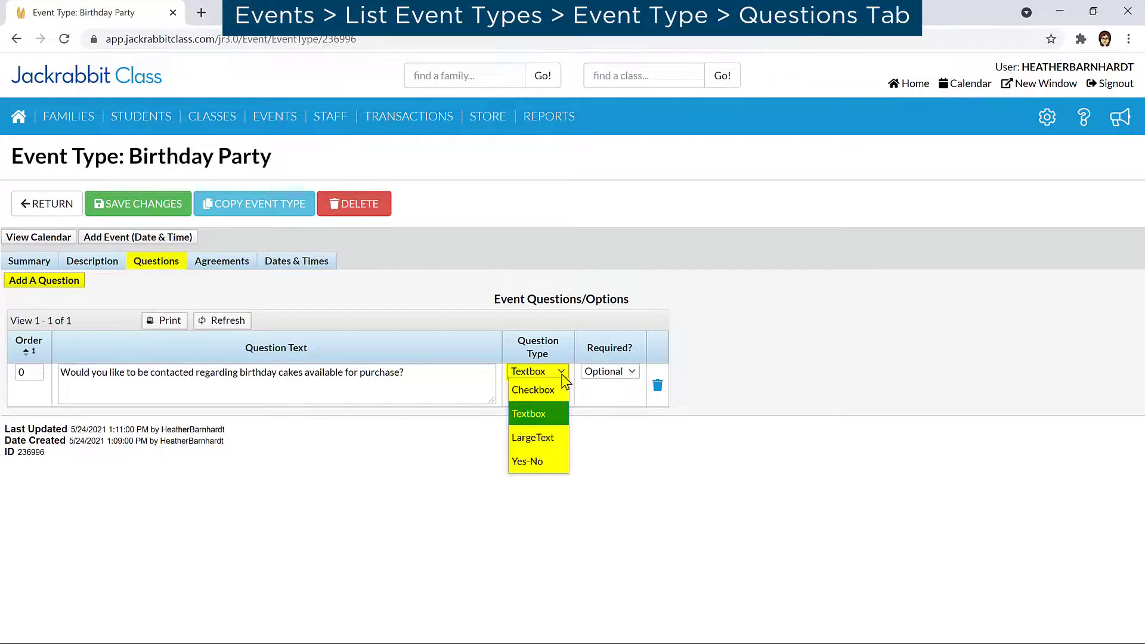
mouse_move(538, 461)
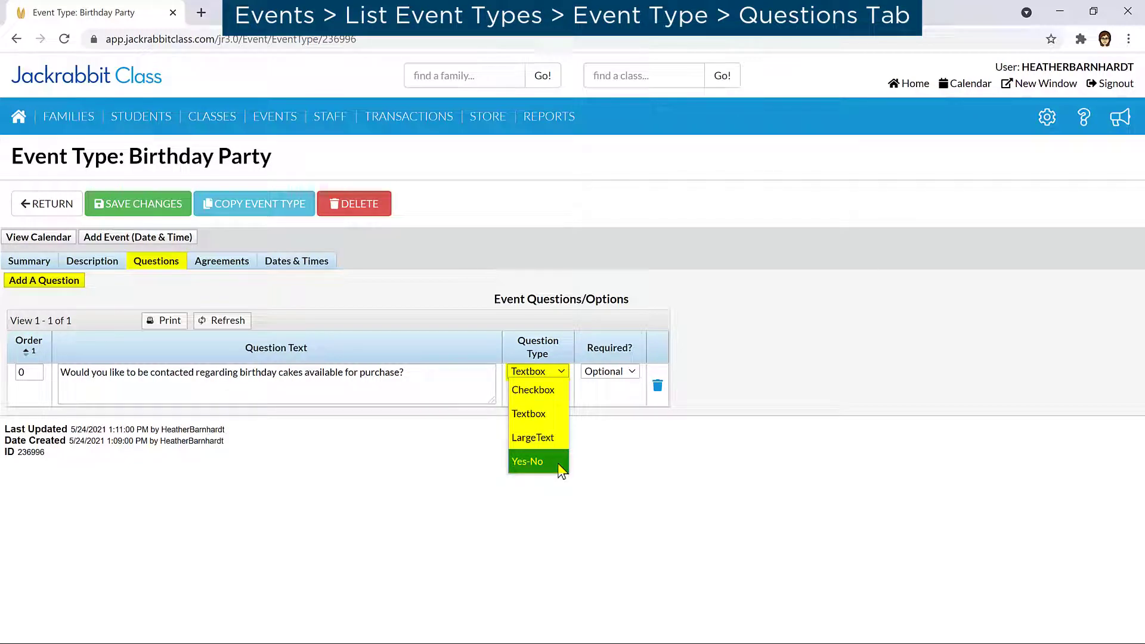
click(527, 461)
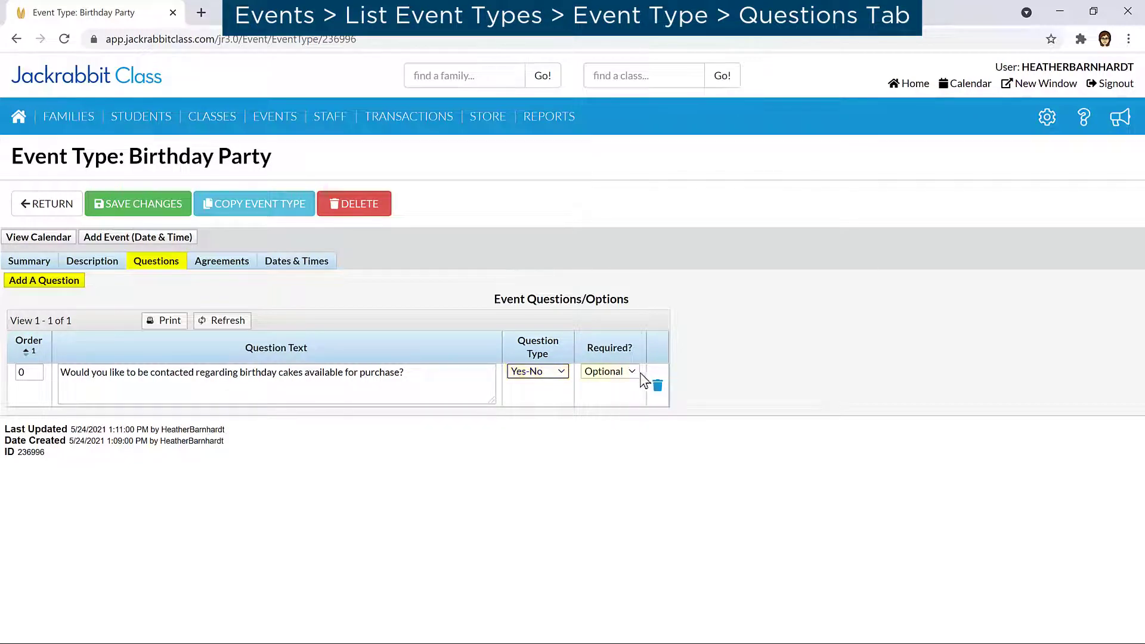
click(609, 370)
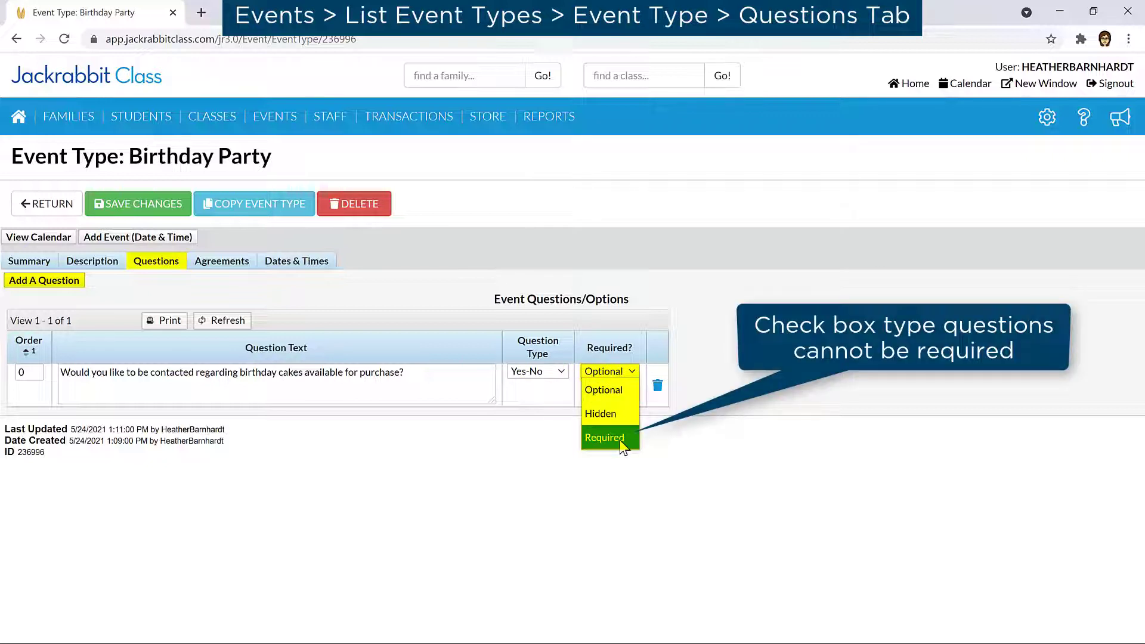
click(604, 437)
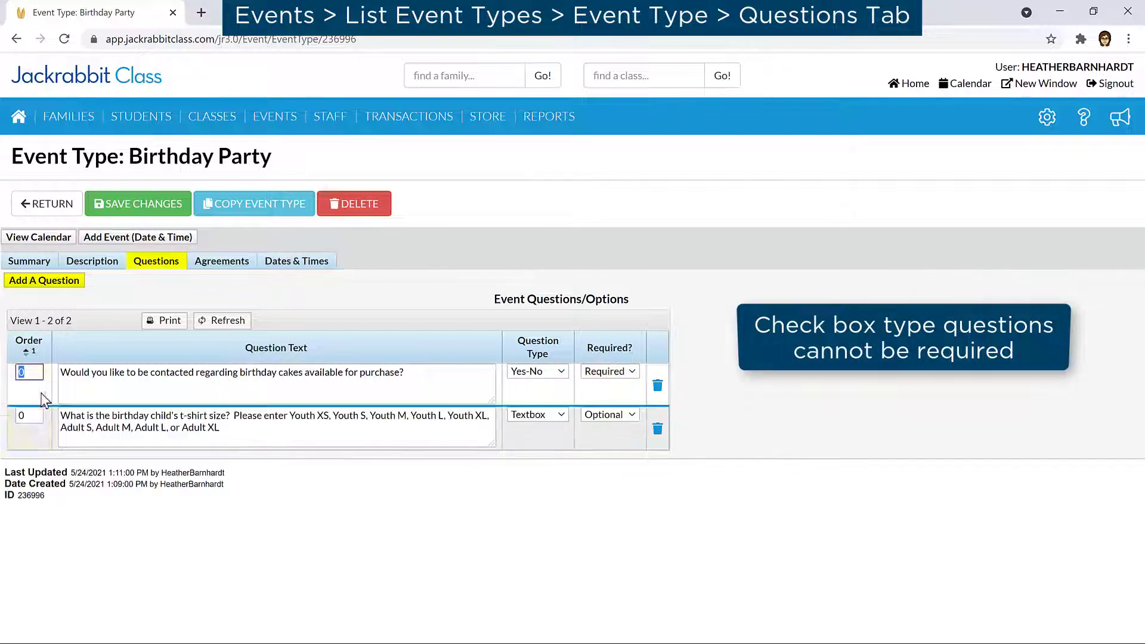
click(137, 203)
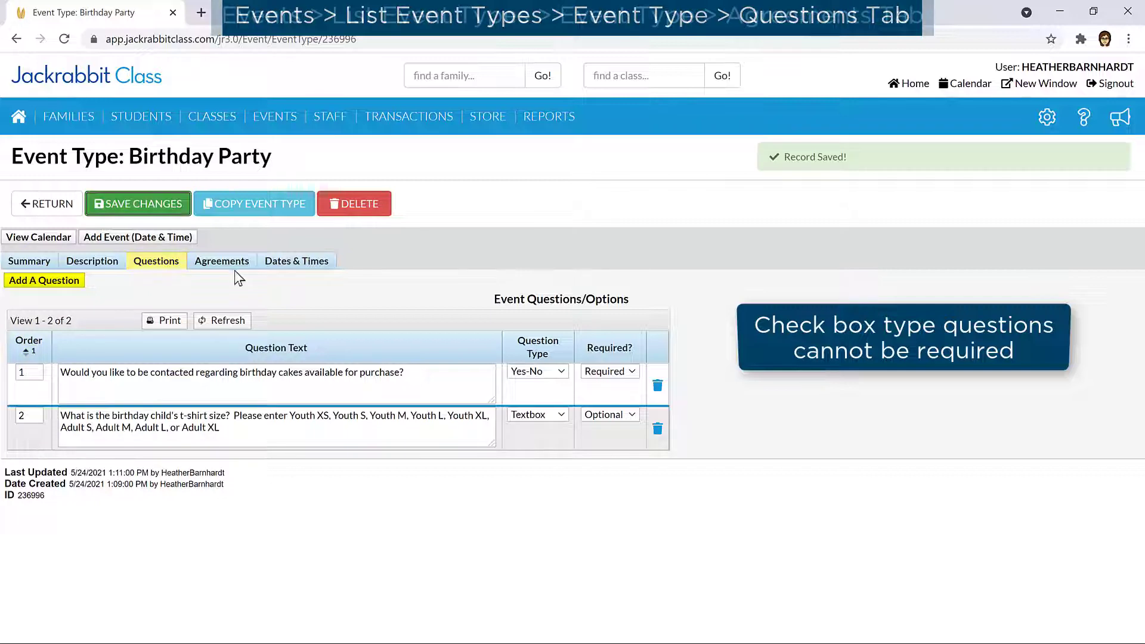
click(221, 260)
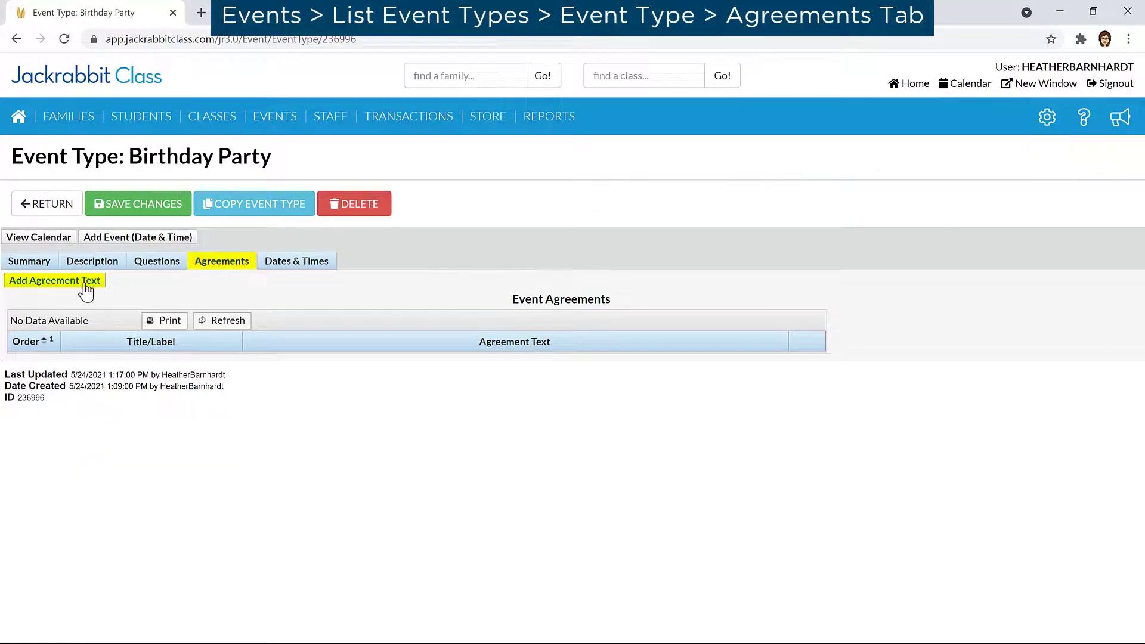
- Add agreement text and save the agreements in order 1–4, ending with Payment Policy
click(55, 280)
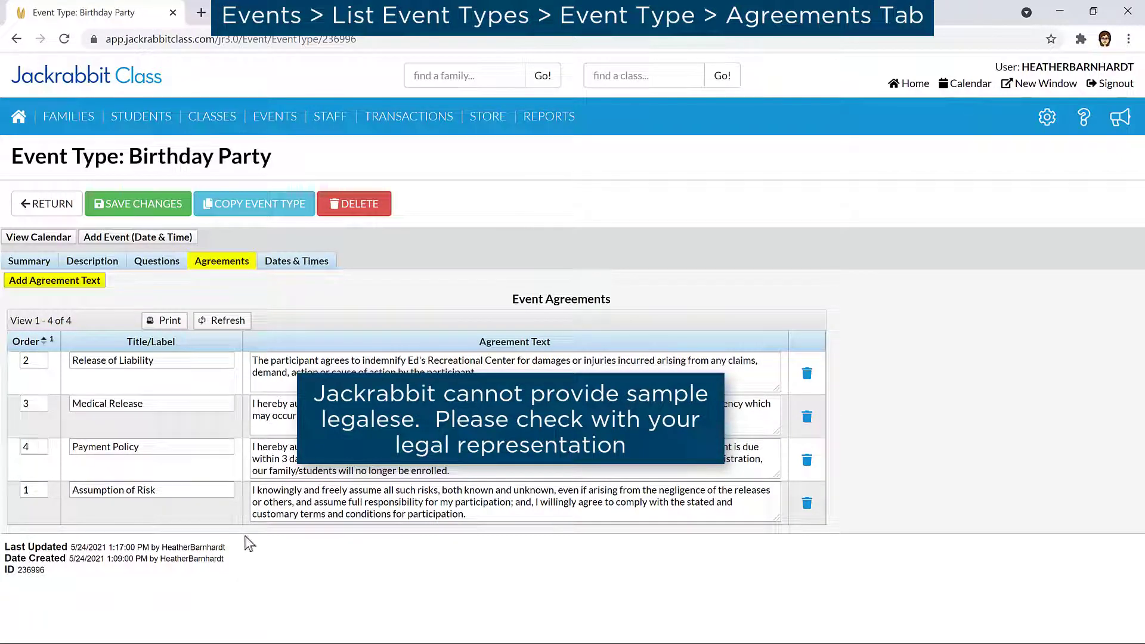
click(137, 202)
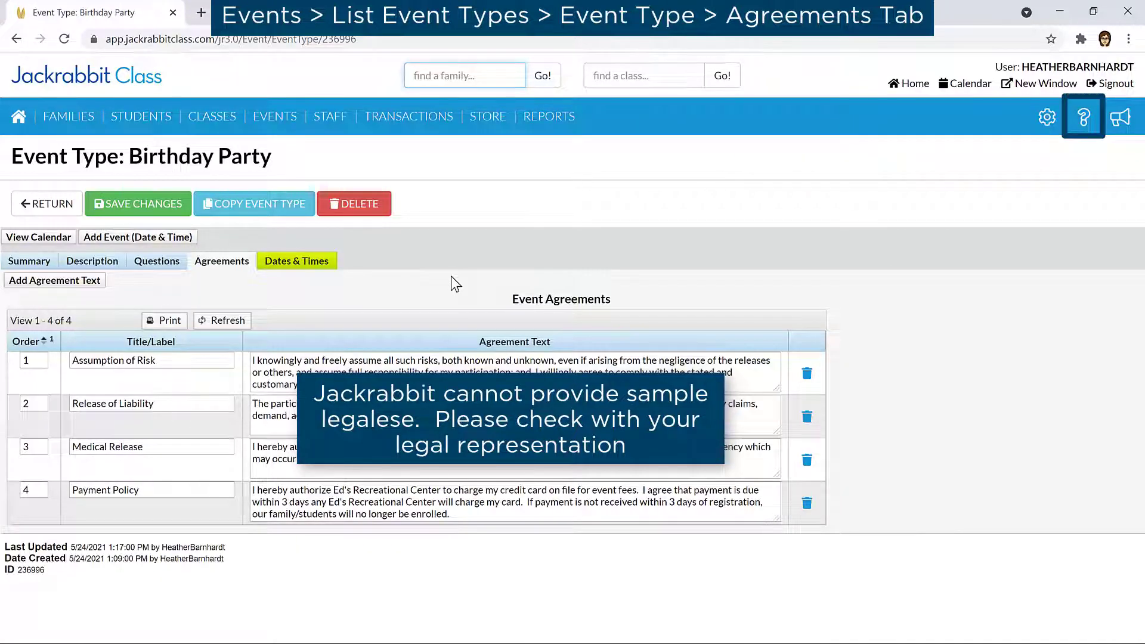
mouse_move(449, 284)
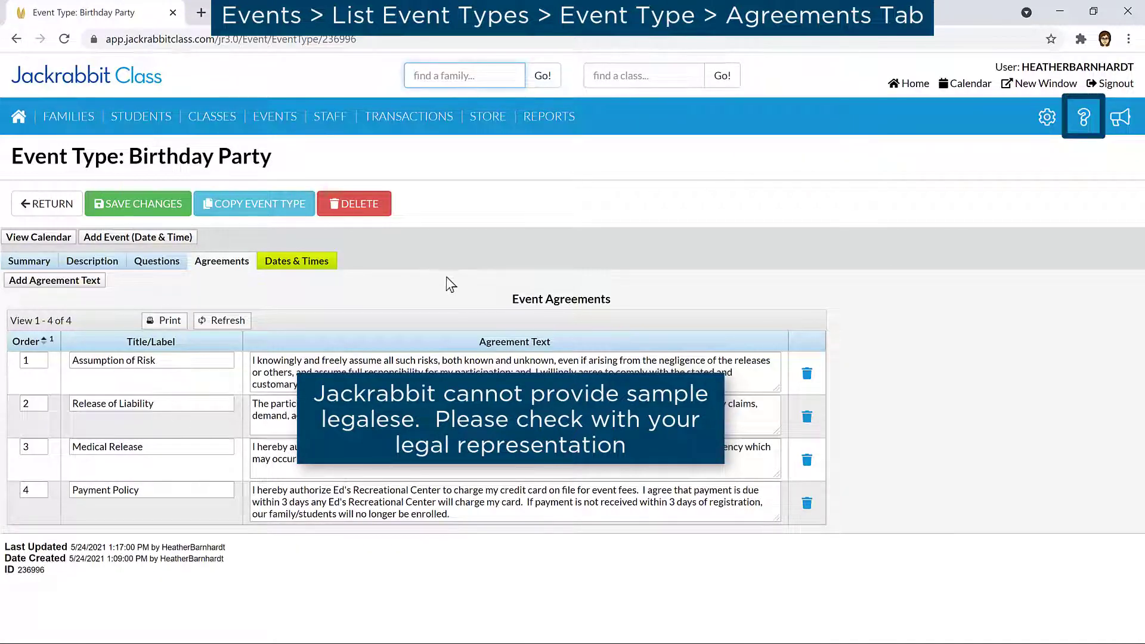